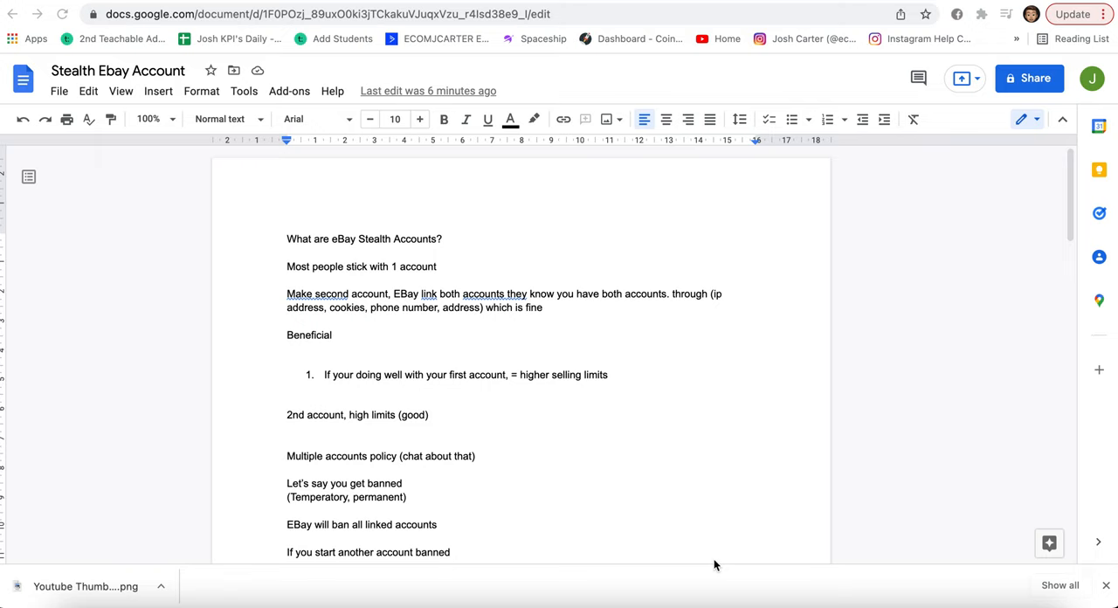
pyautogui.moveTo(531, 416)
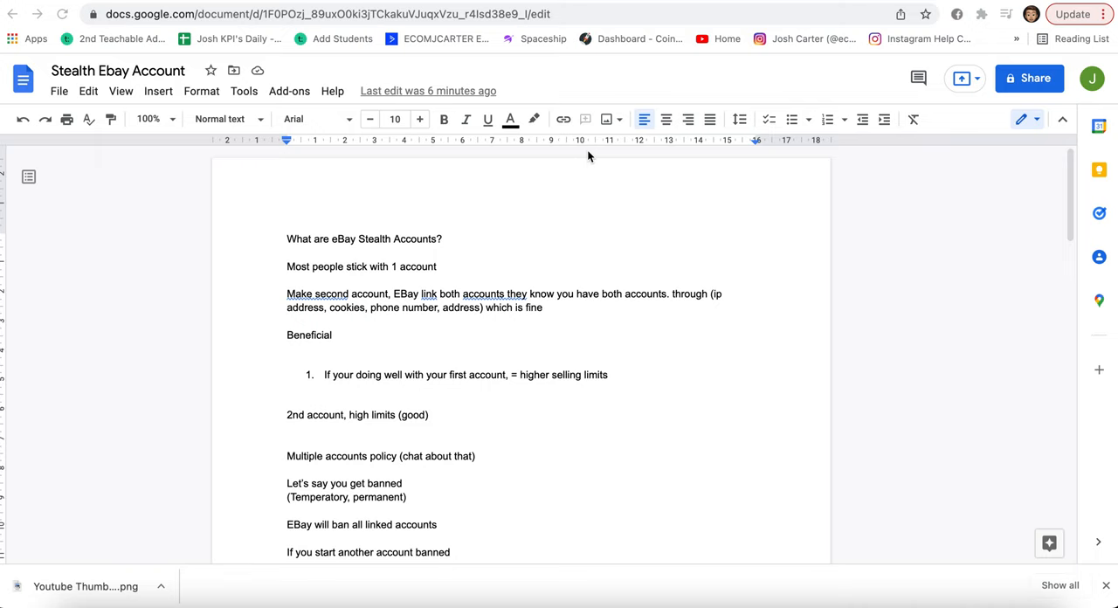
pyautogui.click(337, 335)
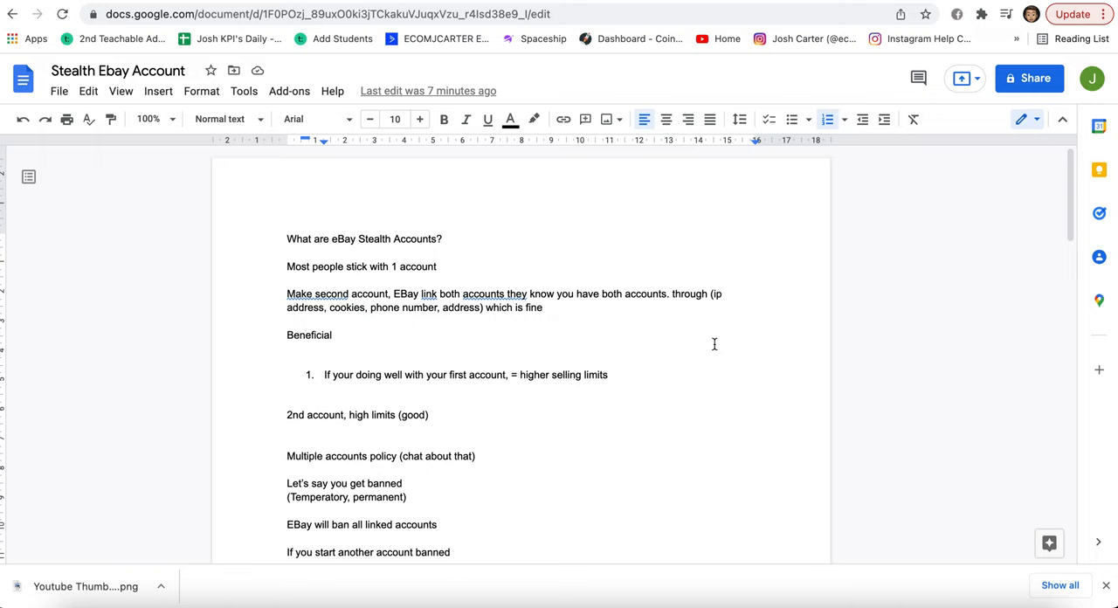
pyautogui.scroll(-3)
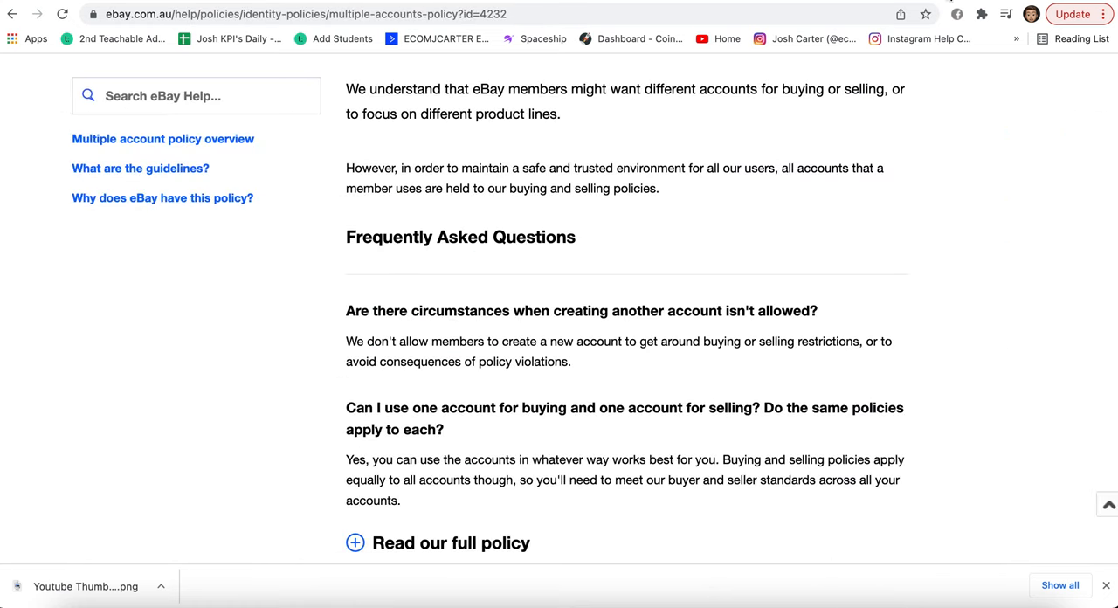
pyautogui.scroll(3)
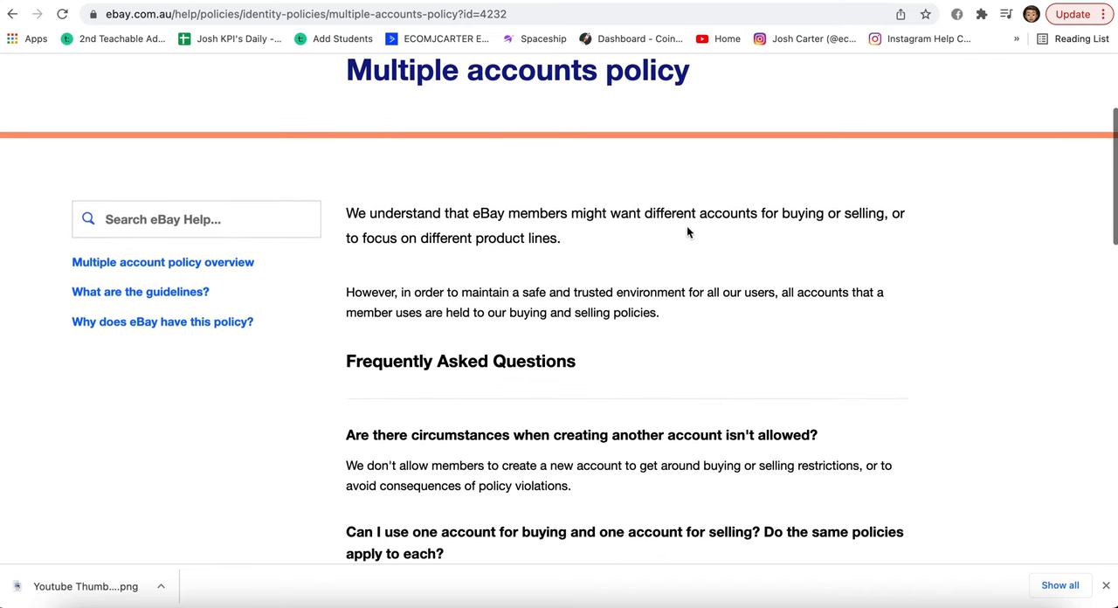
pyautogui.scroll(-3)
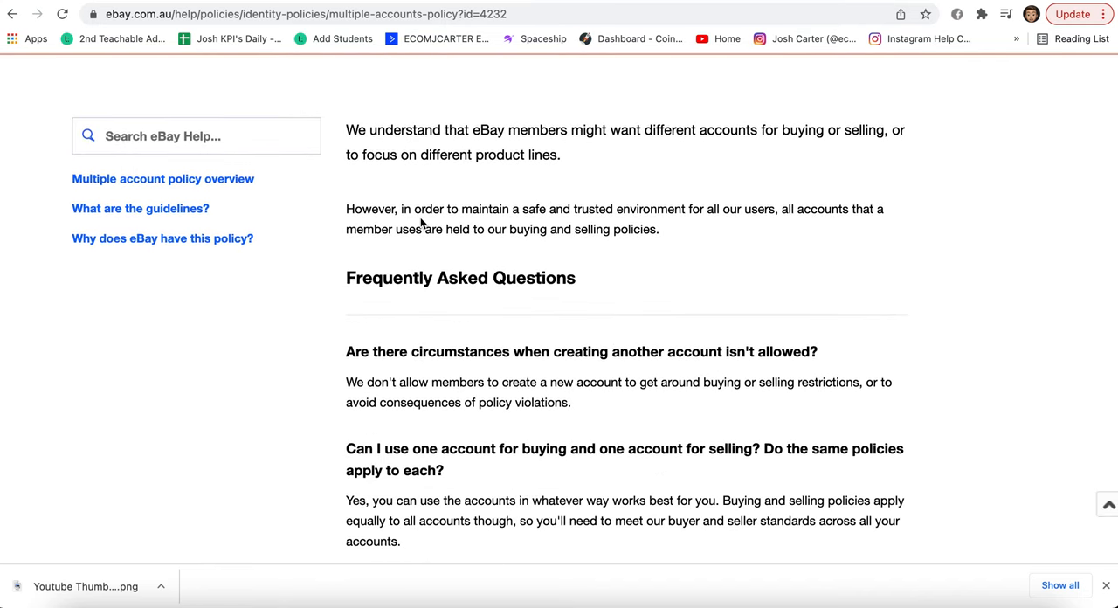
pyautogui.scroll(-3)
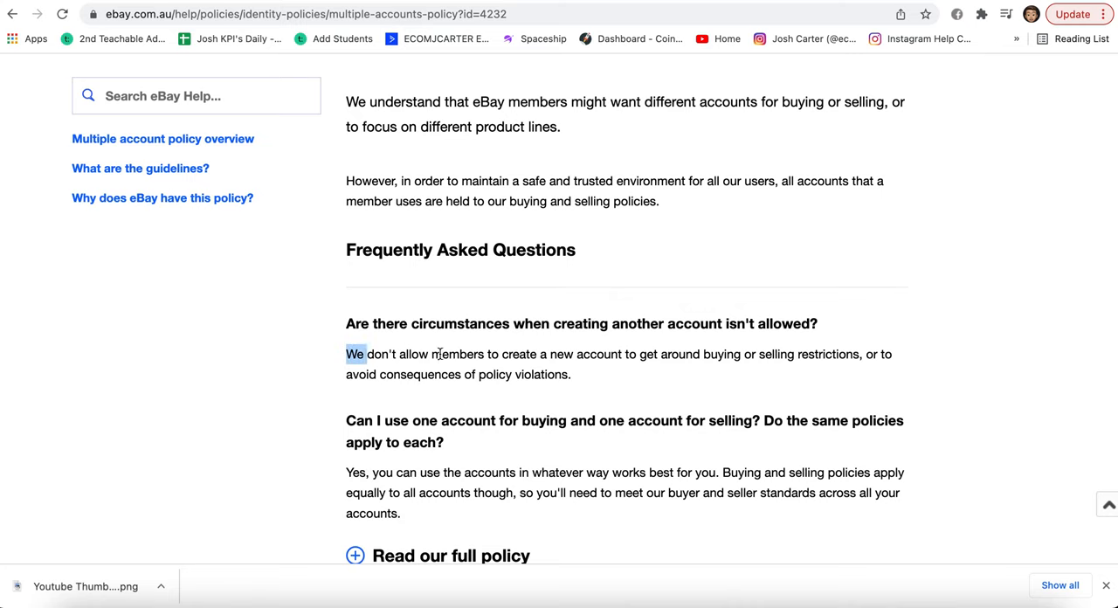
pyautogui.moveTo(640, 353); pyautogui.dragTo(741, 353)
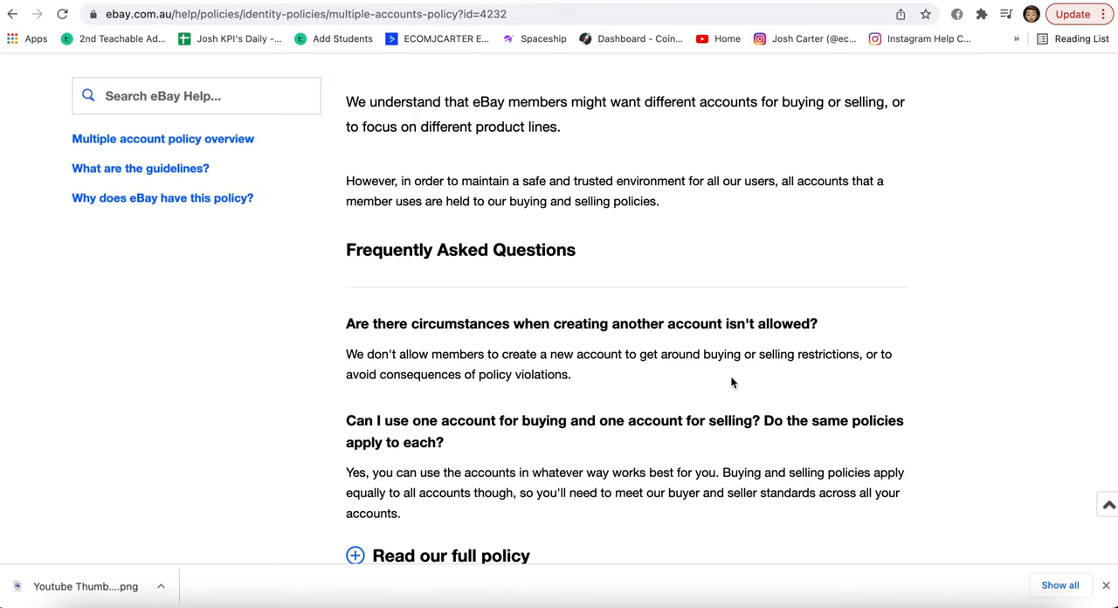
pyautogui.moveTo(381, 331)
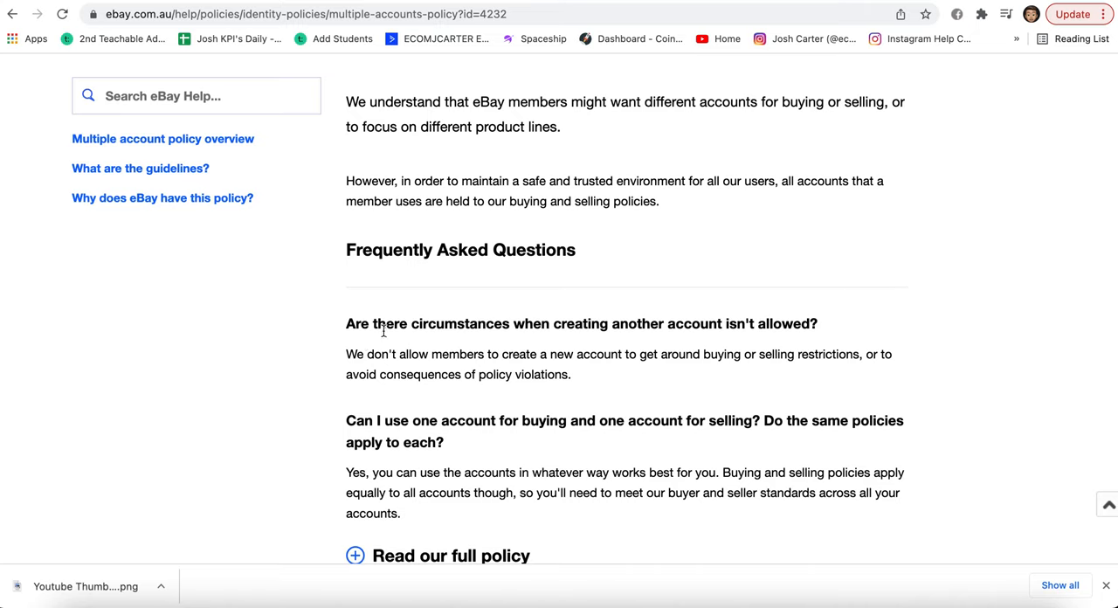
pyautogui.moveTo(439, 465)
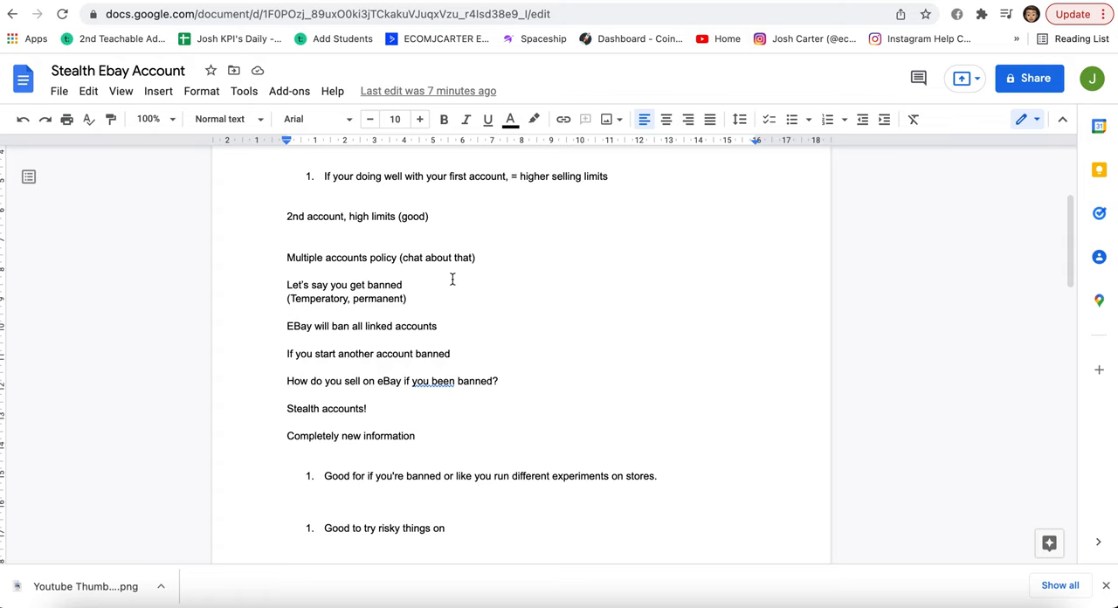
pyautogui.scroll(-3)
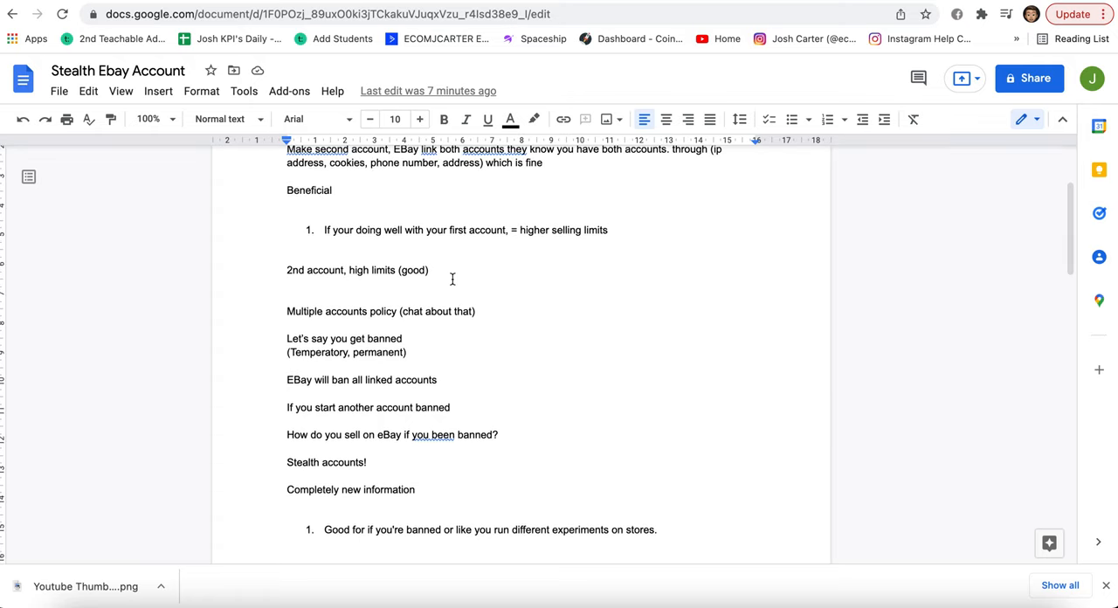
pyautogui.scroll(-3)
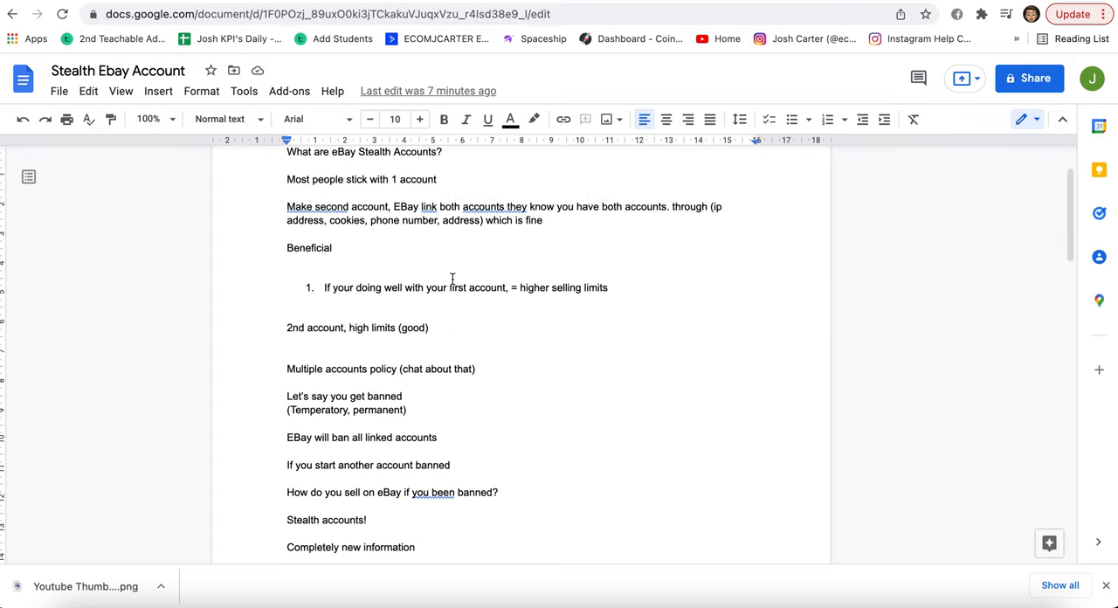
pyautogui.scroll(-3)
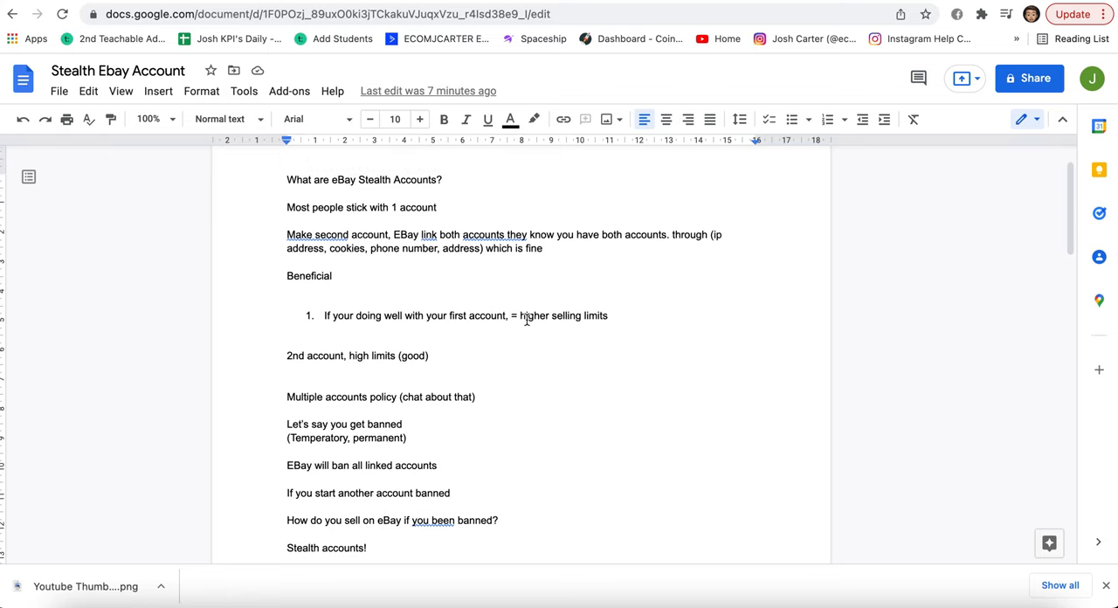
pyautogui.scroll(-3)
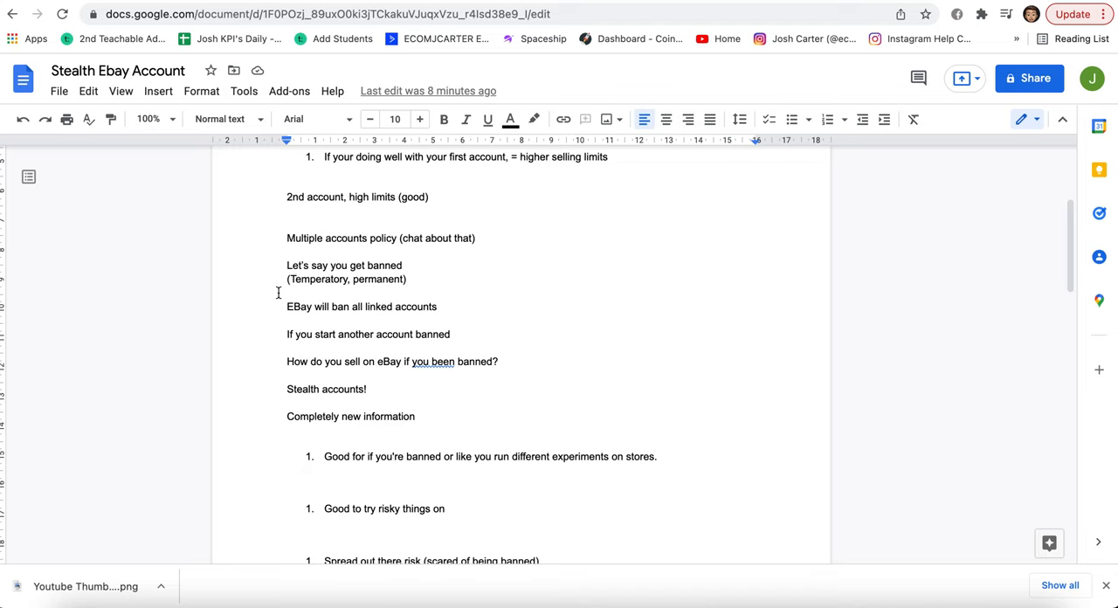
pyautogui.scroll(-3)
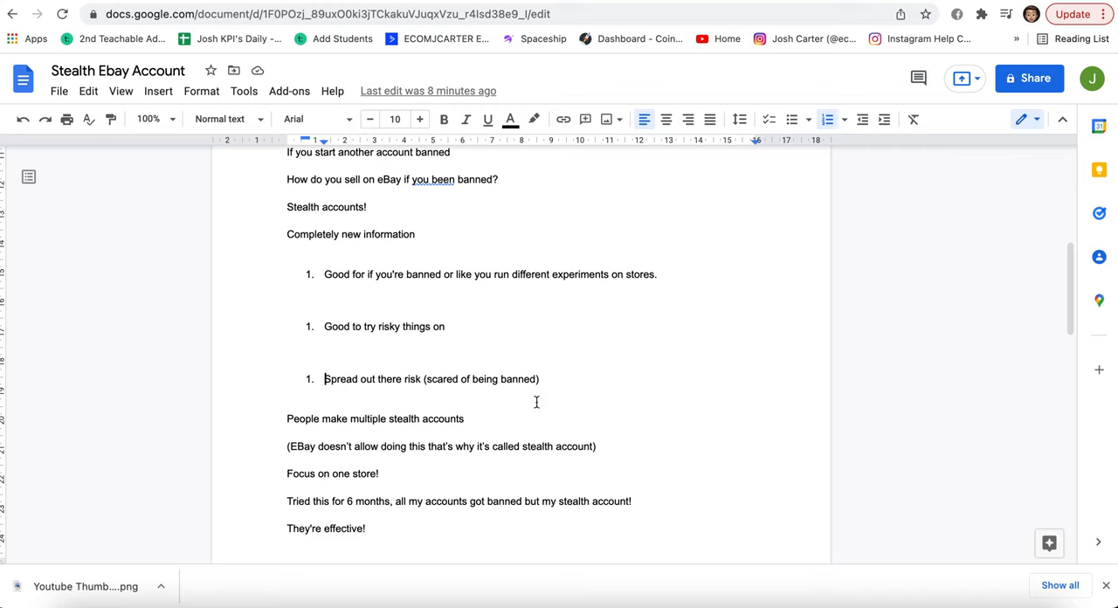
pyautogui.scroll(-3)
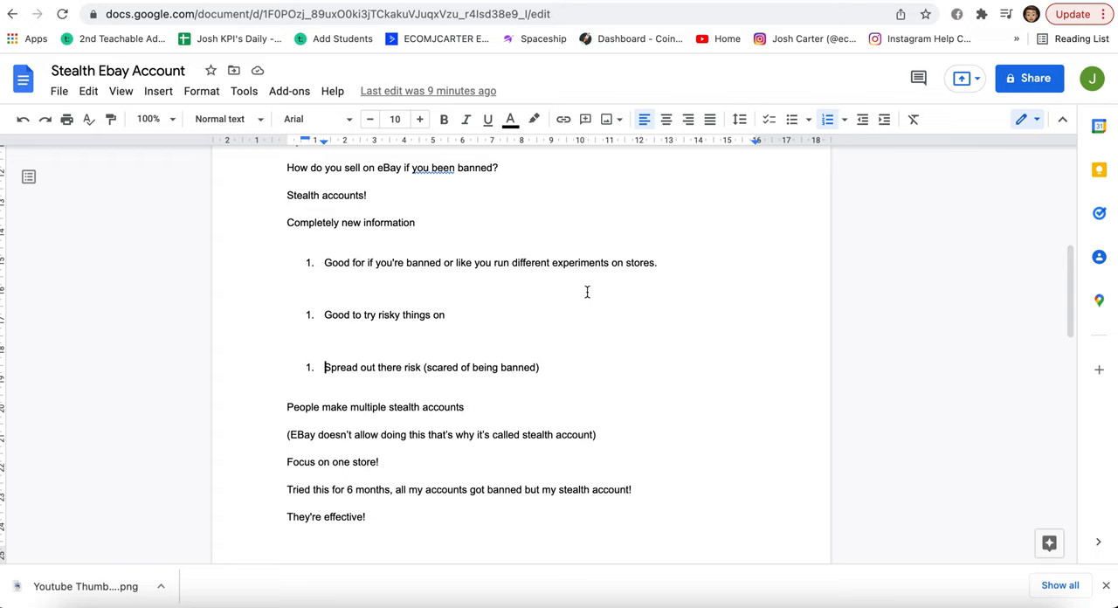
pyautogui.scroll(-3)
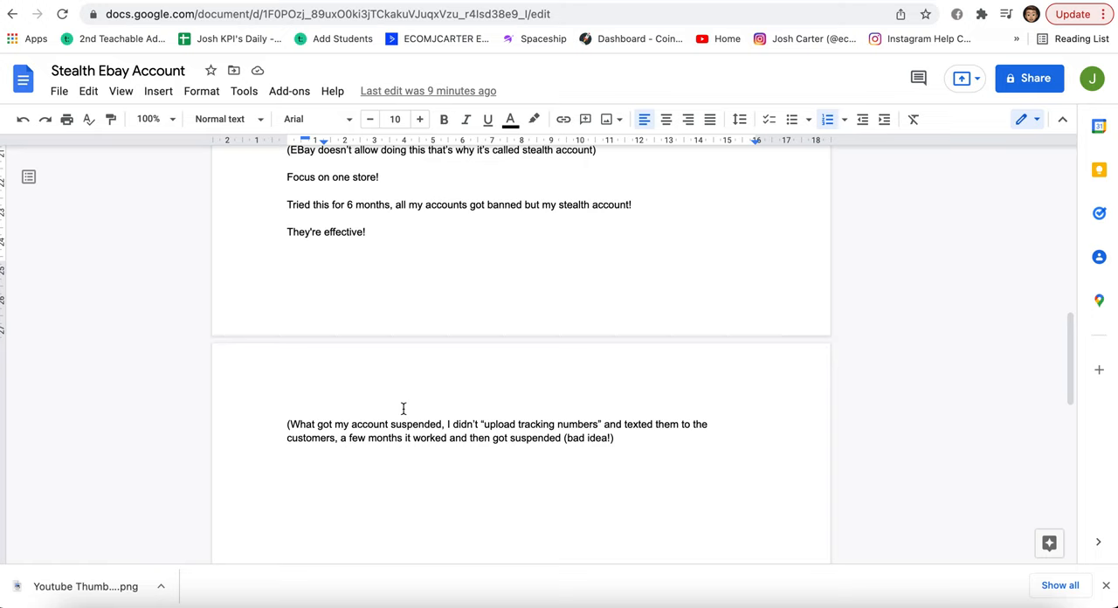
pyautogui.moveTo(625, 255)
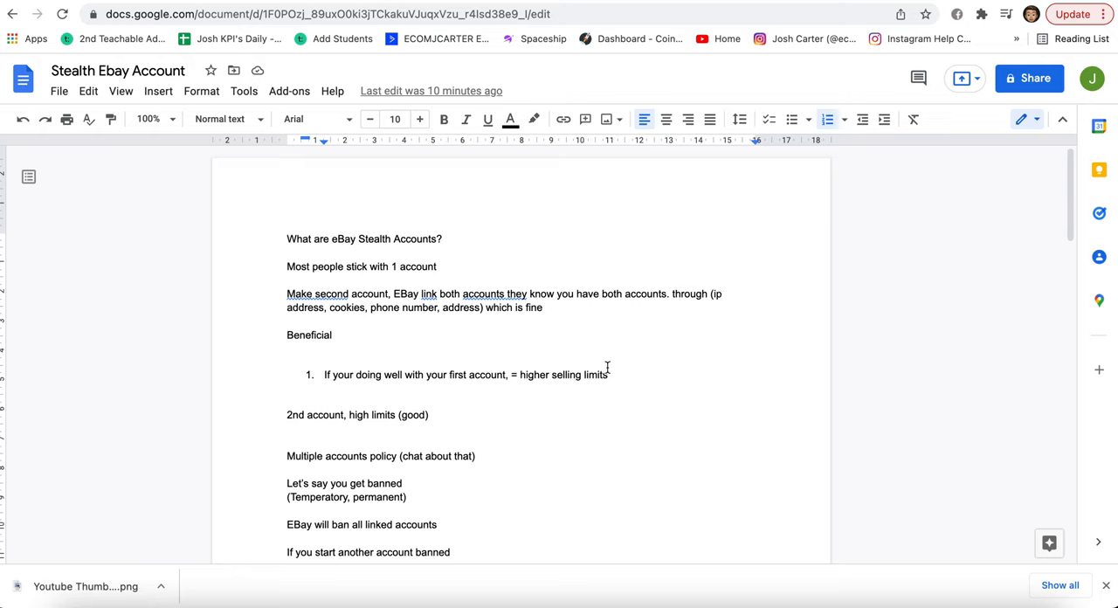
pyautogui.scroll(-3)
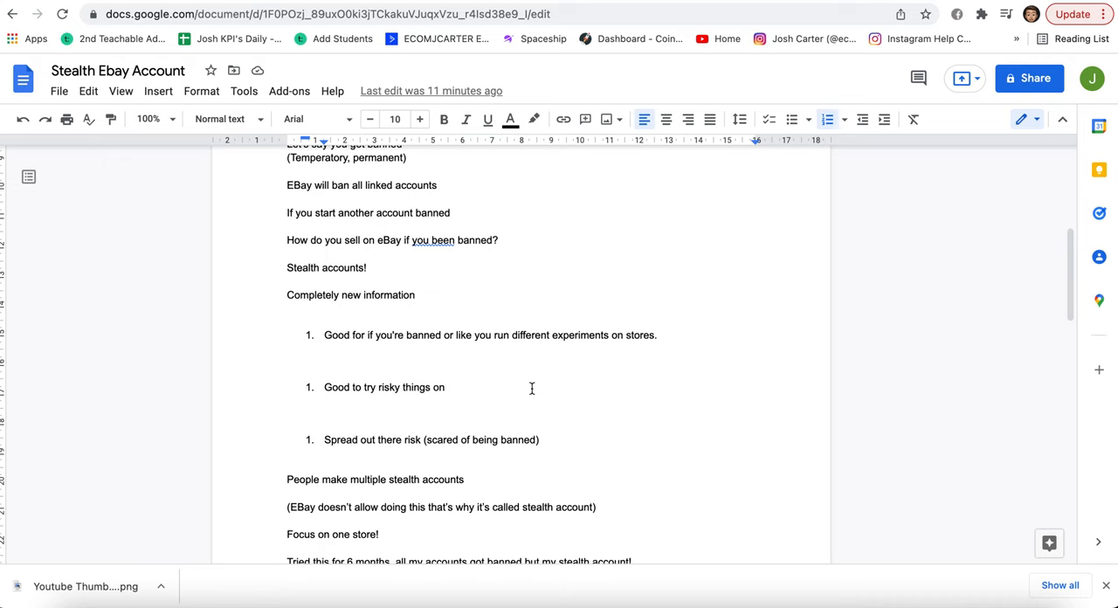
pyautogui.scroll(3)
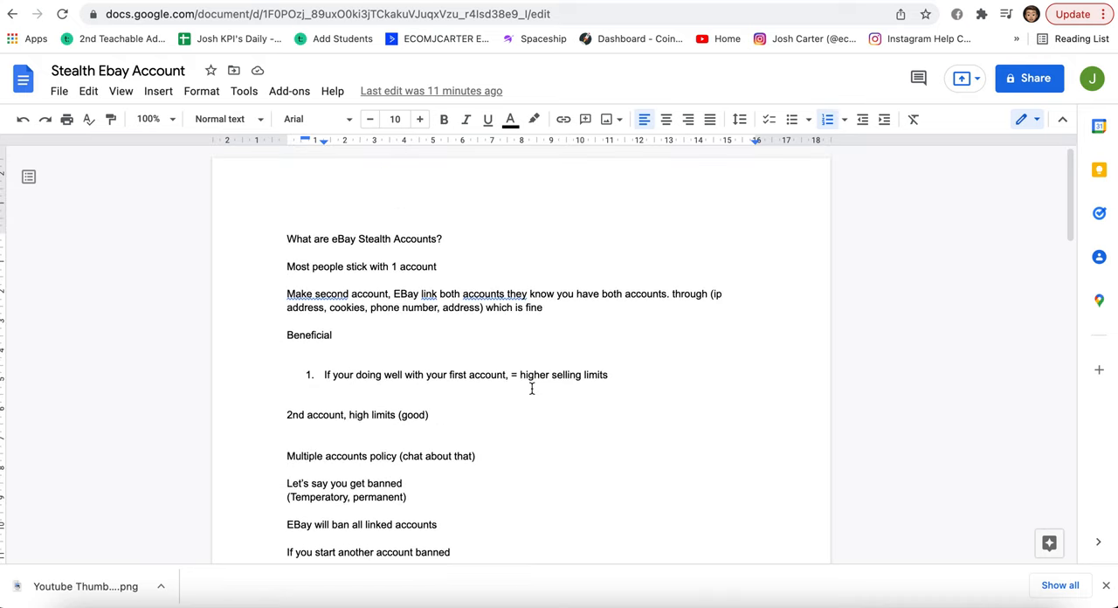